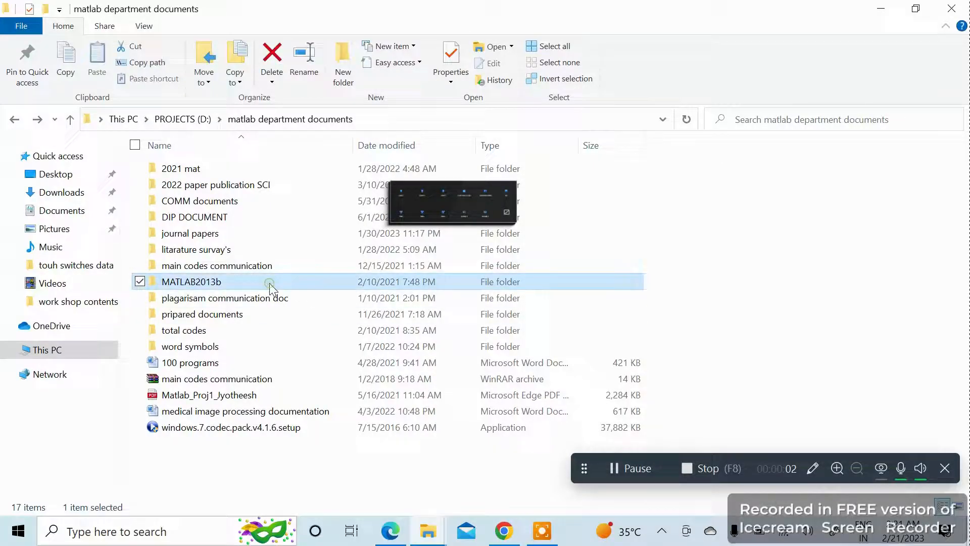
Step: Read the CYGiSO readme inside MATLAB2013b and highlight the standalone installation key
double_click(191, 282)
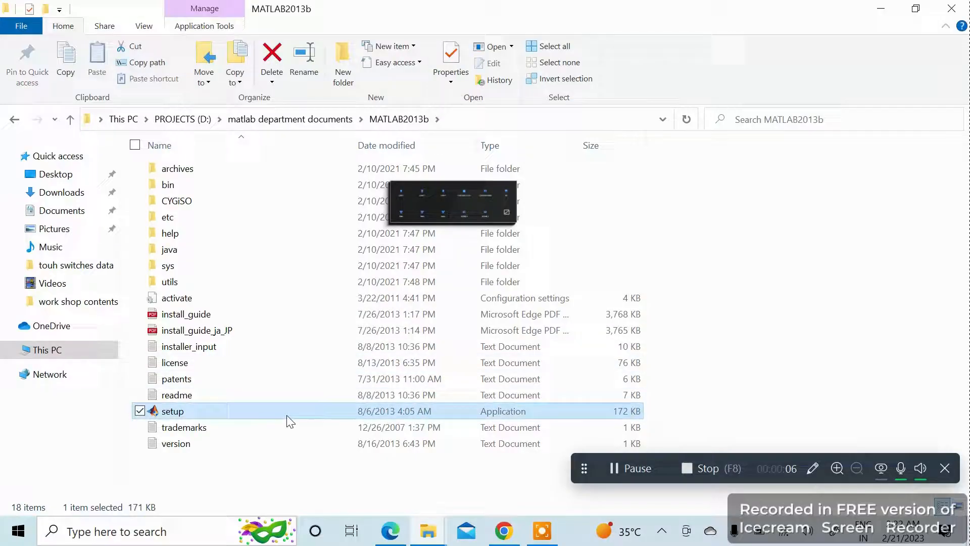
double_click(175, 200)
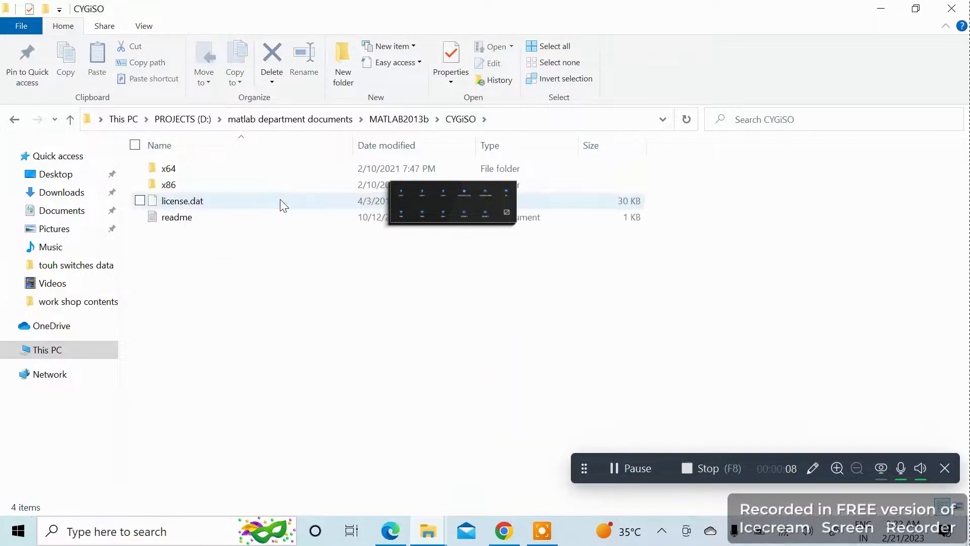
left_click(176, 217)
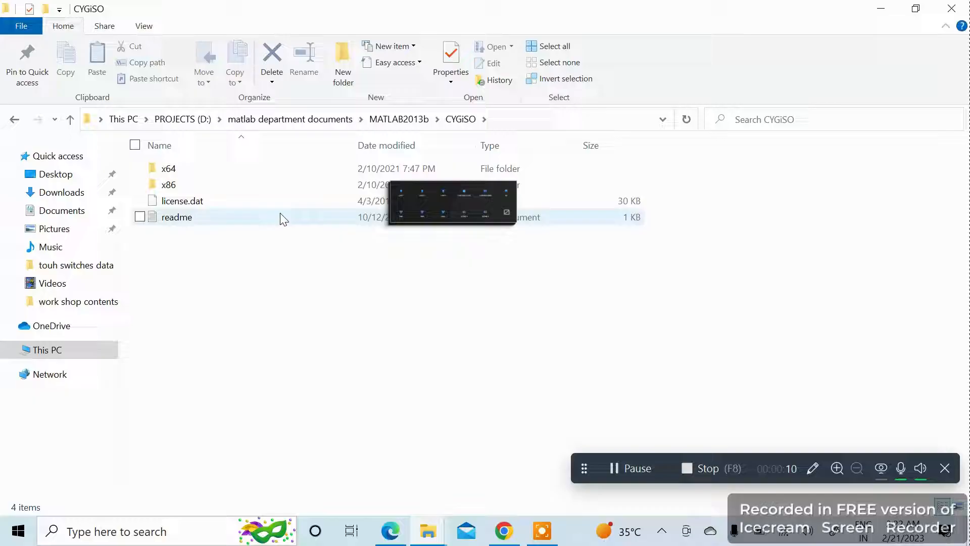
double_click(176, 217)
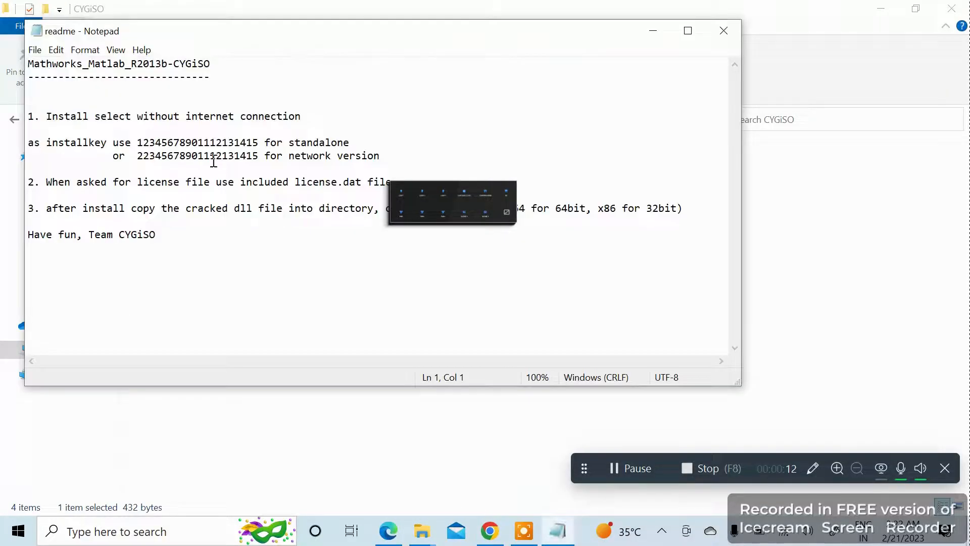
left_click_drag(137, 142, 258, 143)
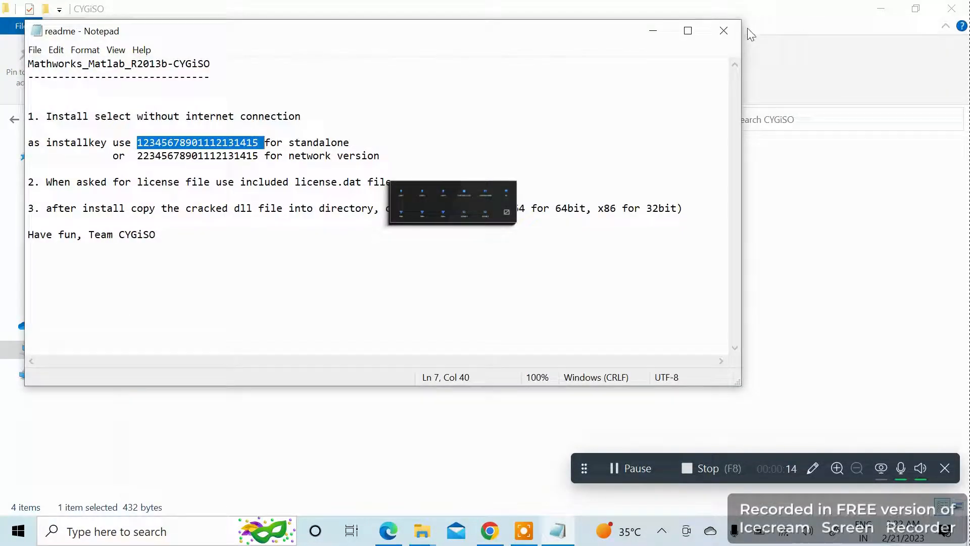
left_click(723, 31)
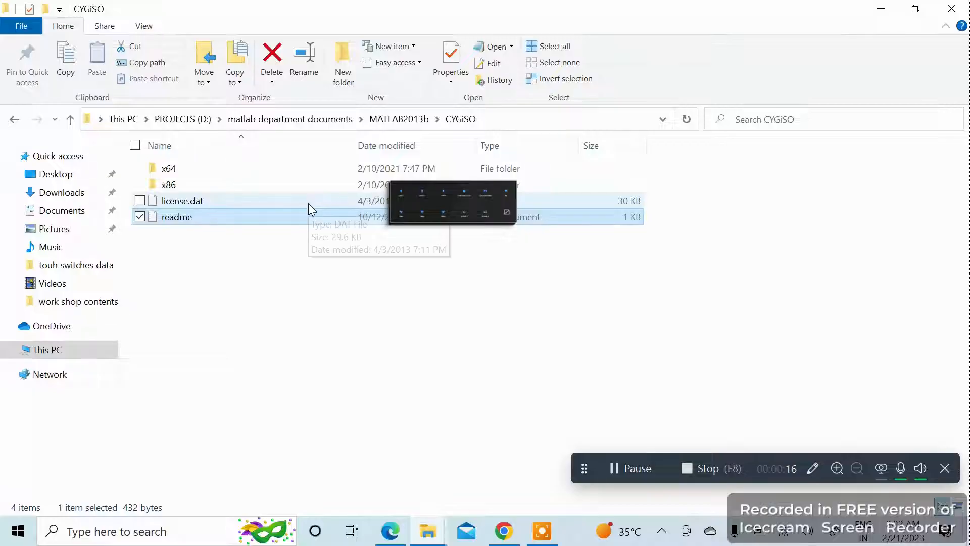
Step: Check license.dat and the x64 folder, then return to MATLAB2013b with setup selected
double_click(182, 200)
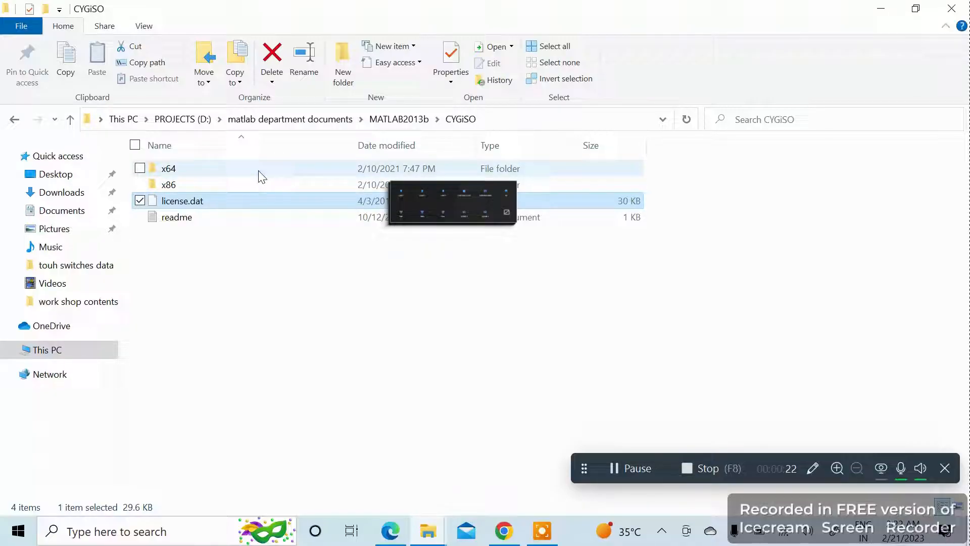
double_click(168, 169)
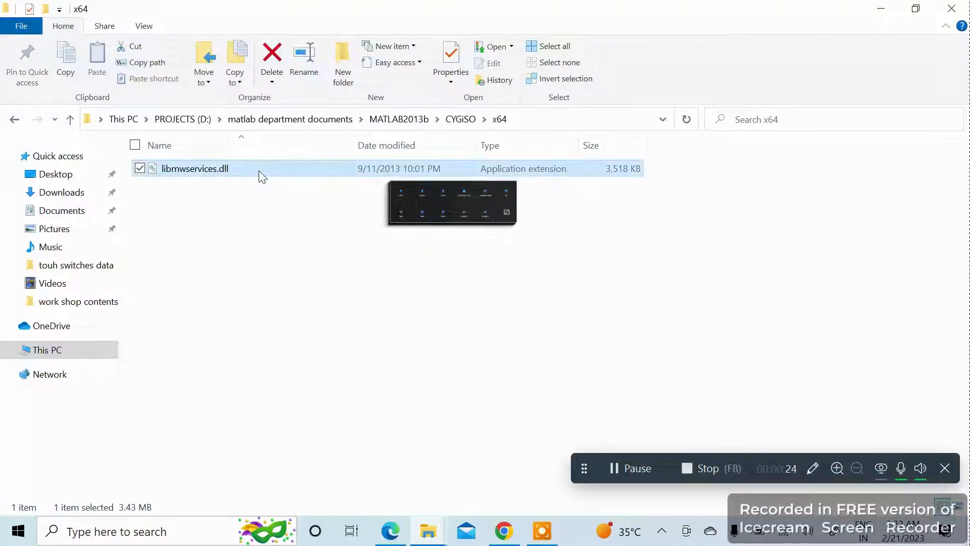
left_click(13, 119)
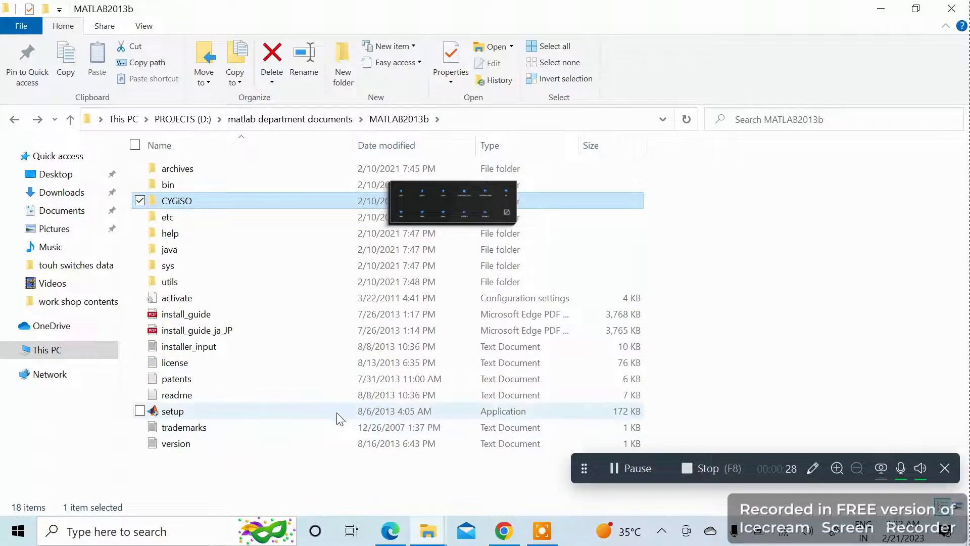
left_click(172, 411)
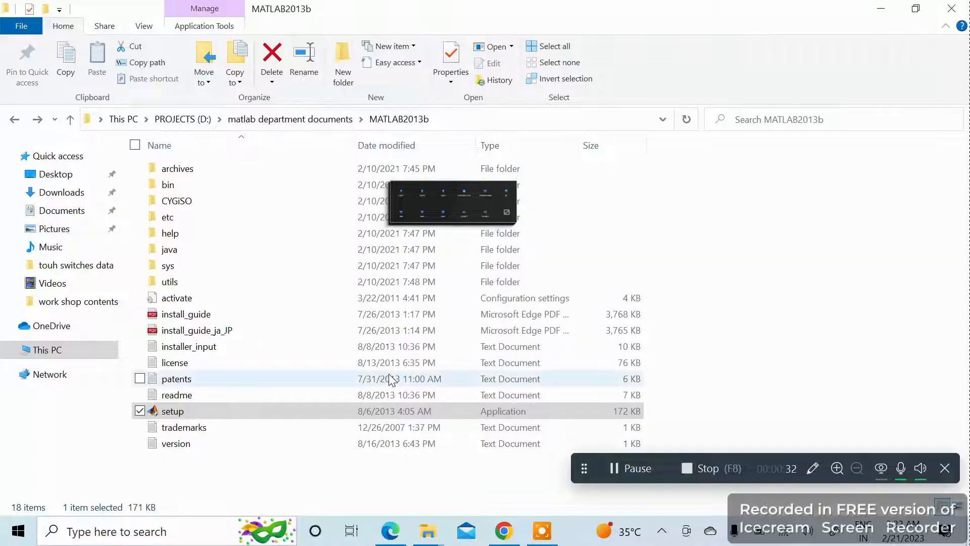
Step: Launch setup, choose 'Install without using the Internet' and accept the license agreement
double_click(172, 412)
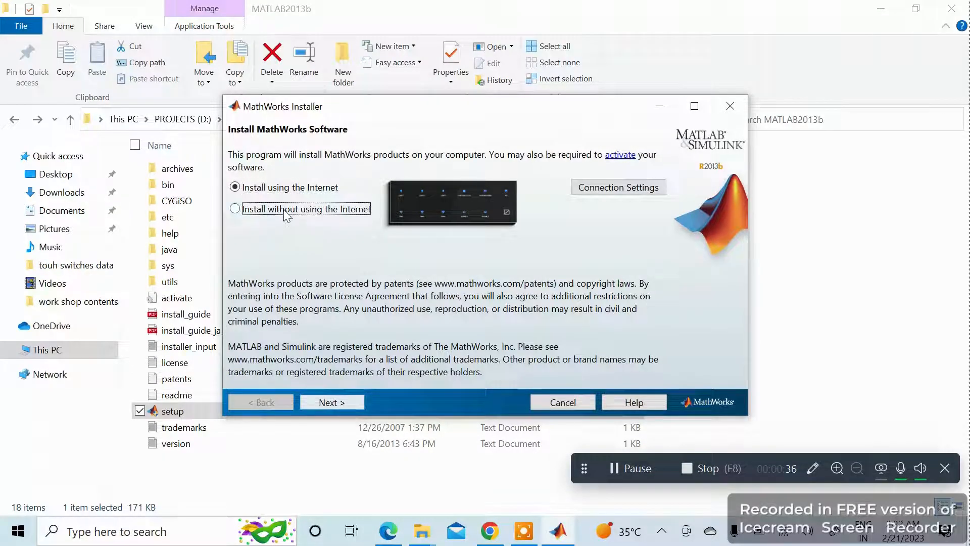
left_click(234, 209)
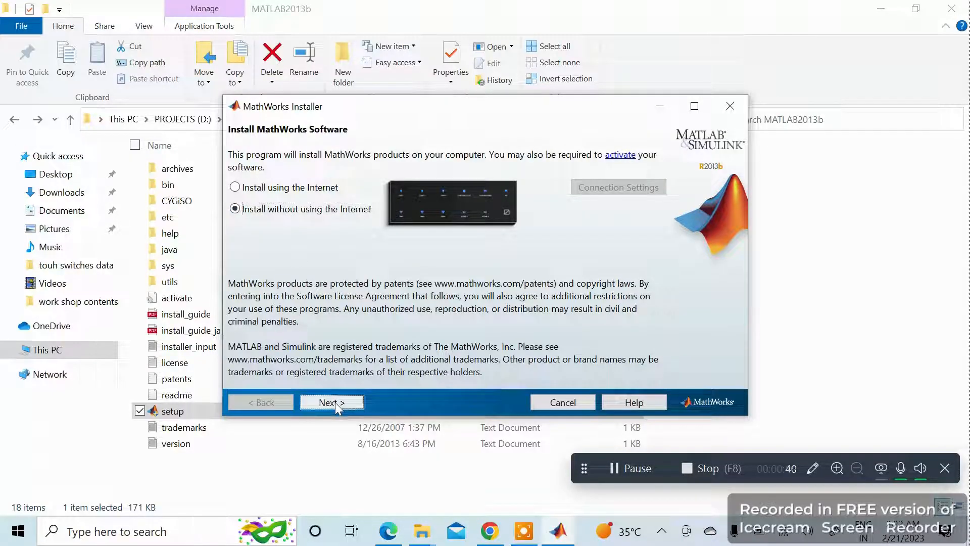
left_click(331, 402)
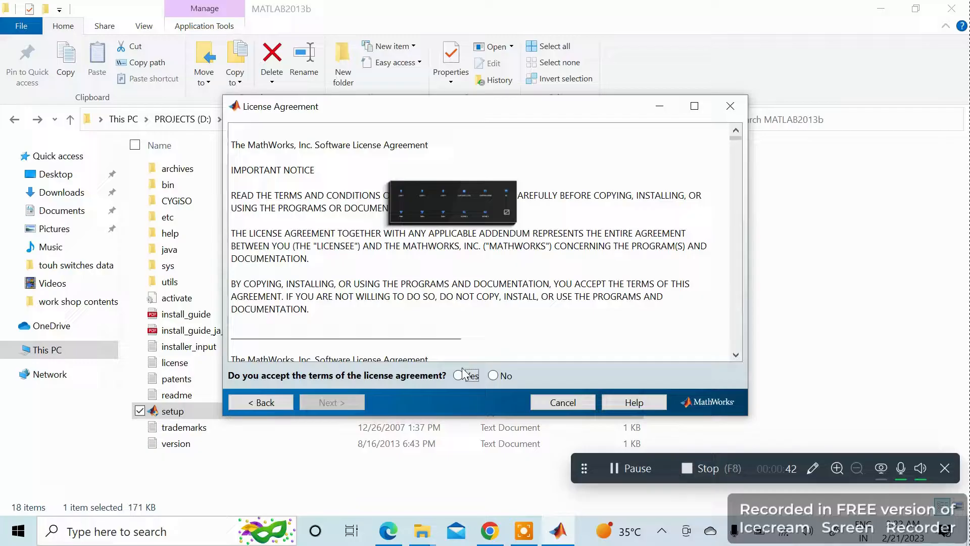
left_click(458, 376)
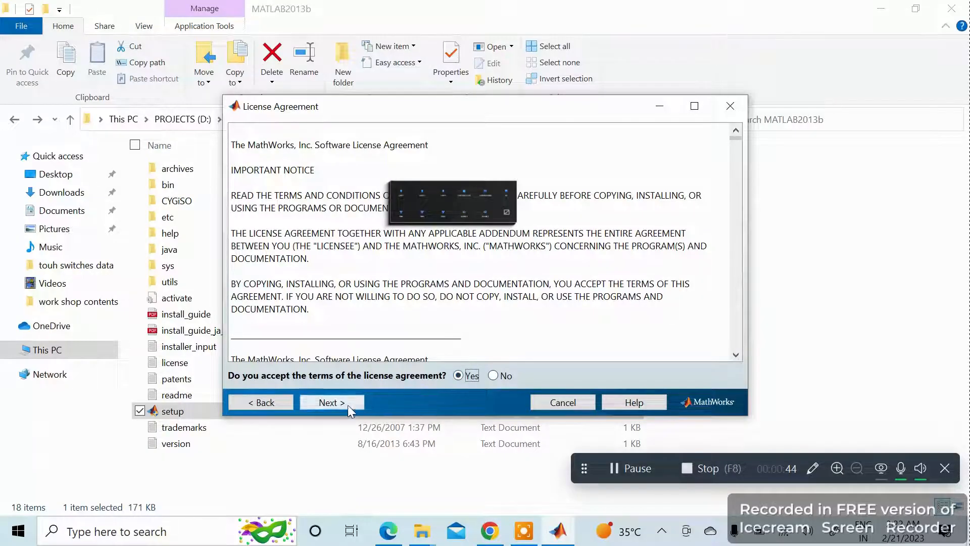
left_click(331, 402)
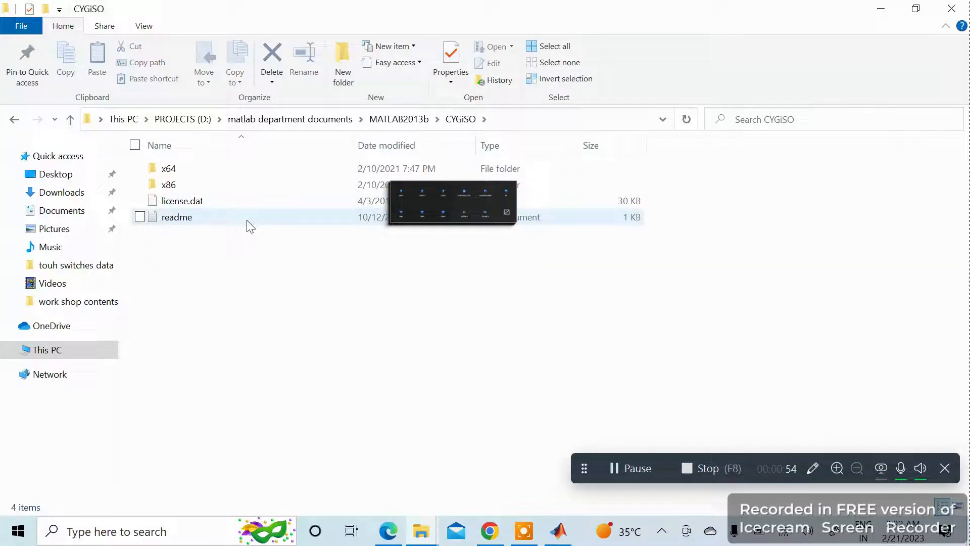
Step: Copy the standalone key from the readme into the File Installation Key field and continue
double_click(176, 217)
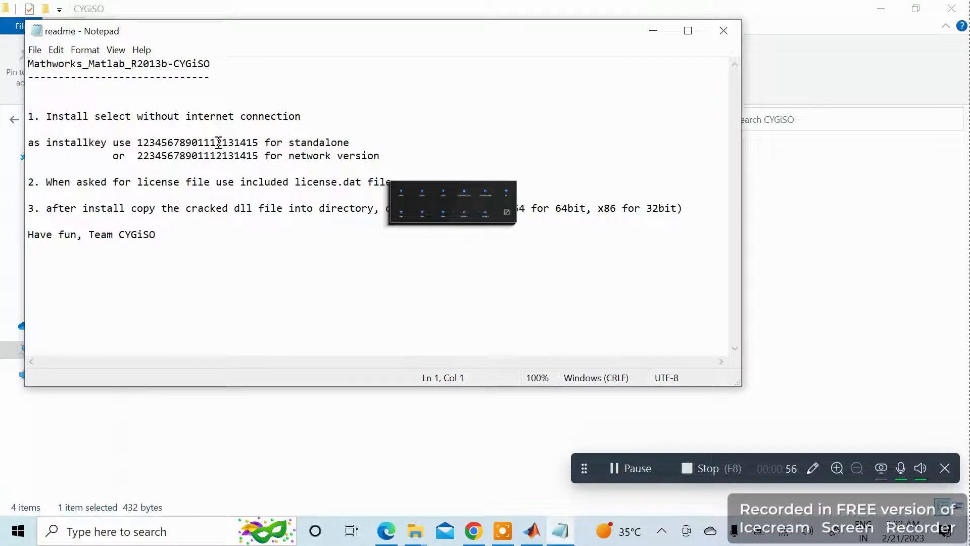
right_click(239, 143)
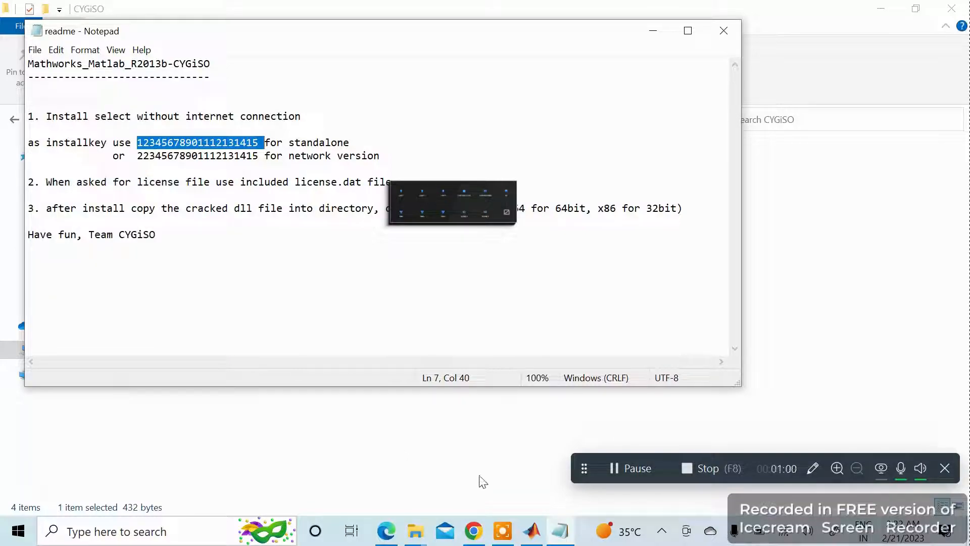
left_click(531, 530)
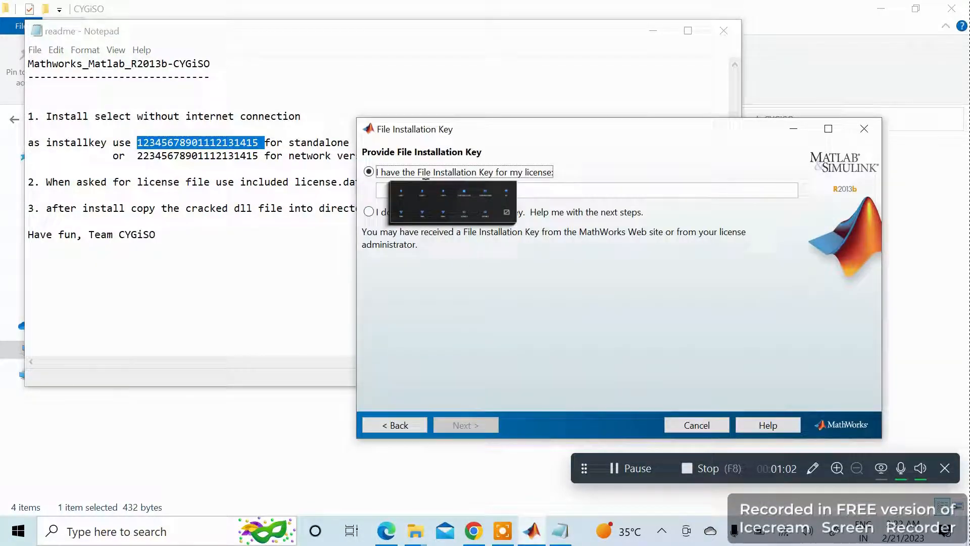
right_click(586, 190)
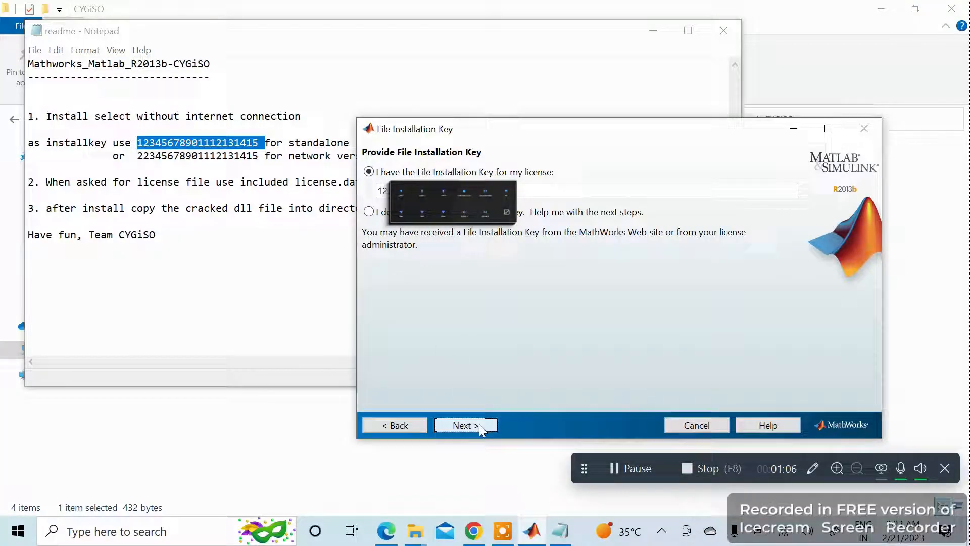
left_click(465, 425)
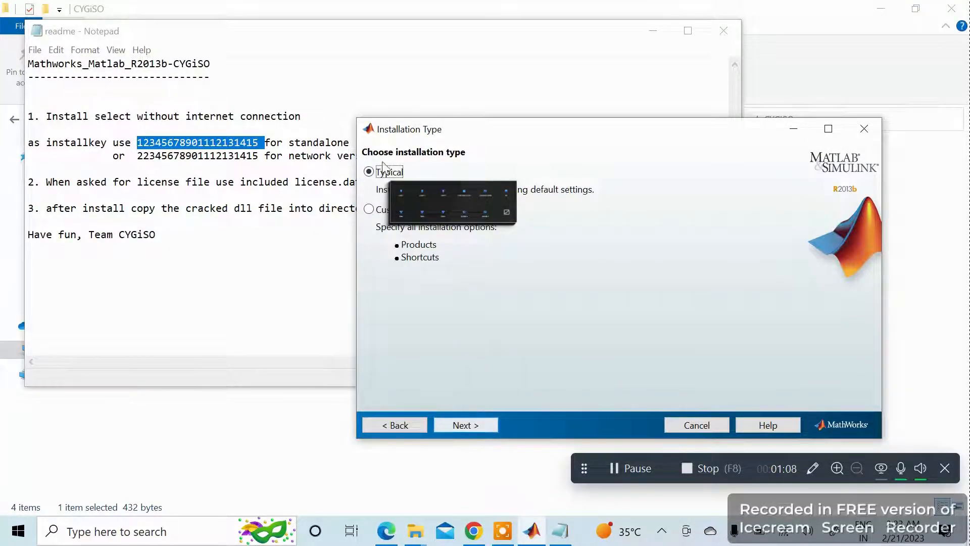
Step: Keep a Typical installation and confirm creating the default C:\Program Files\MATLAB\R2013b folder
left_click(465, 425)
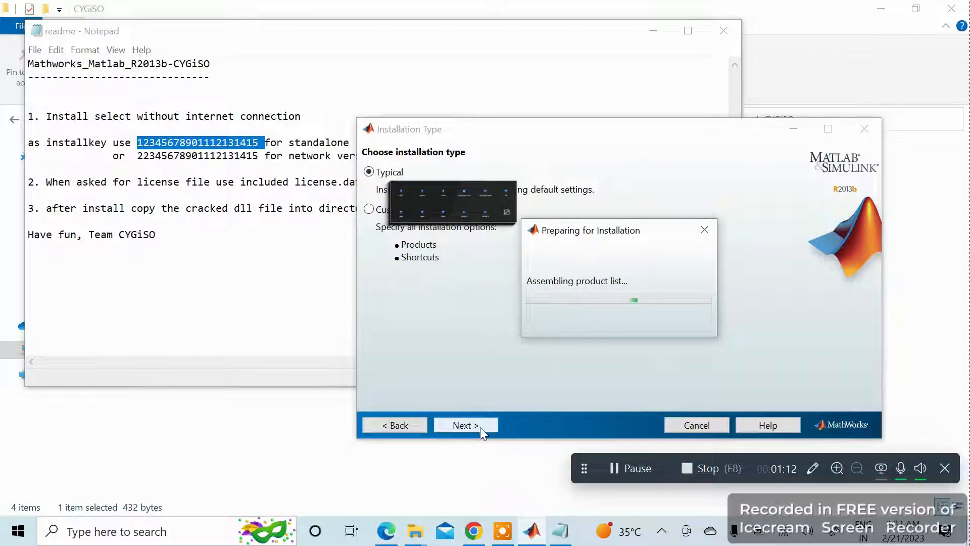
left_click(465, 425)
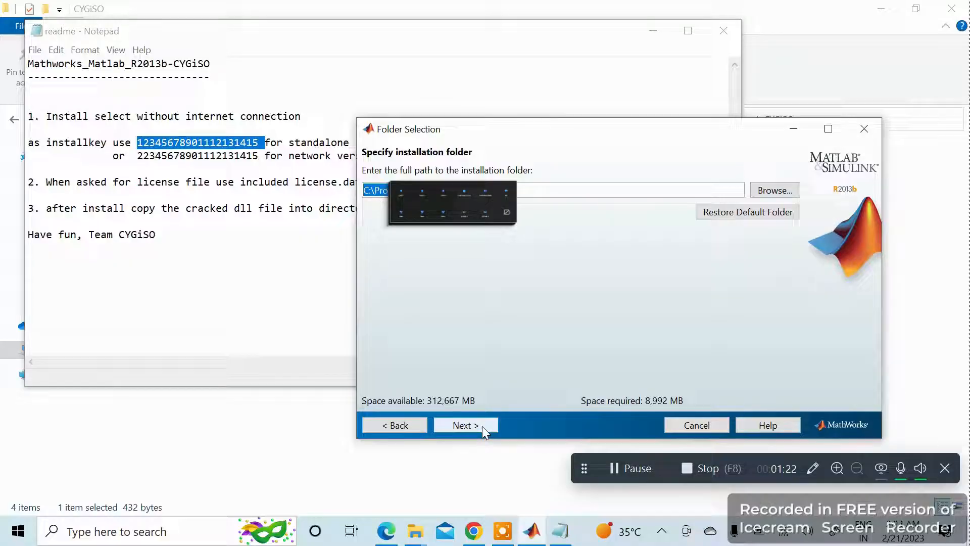
left_click(465, 426)
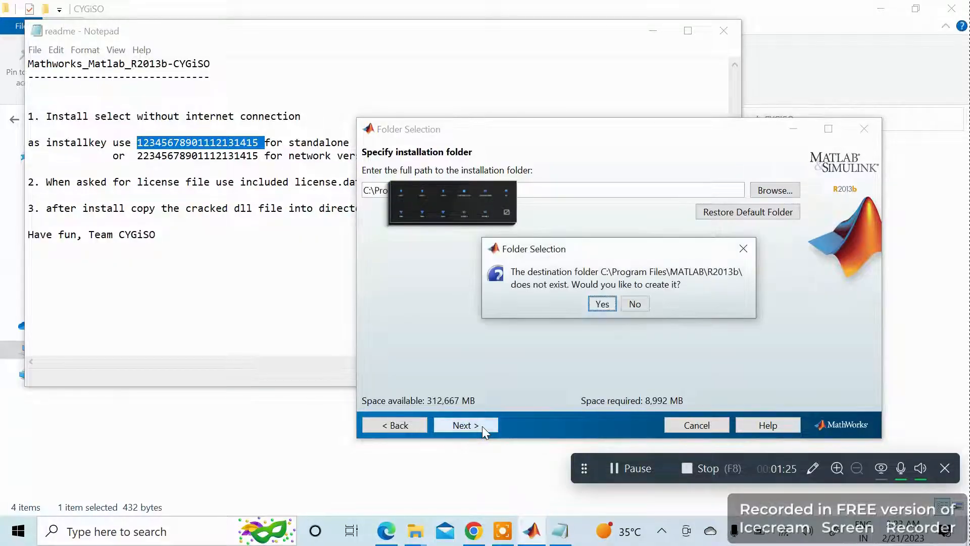
left_click(600, 304)
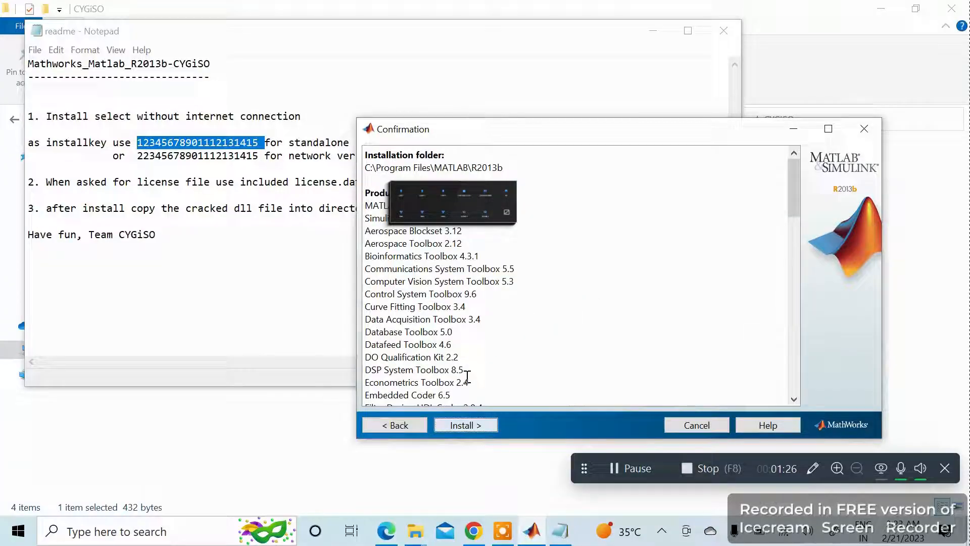
Step: Start installing the confirmed MATLAB R2013b products and toolboxes
left_click(464, 425)
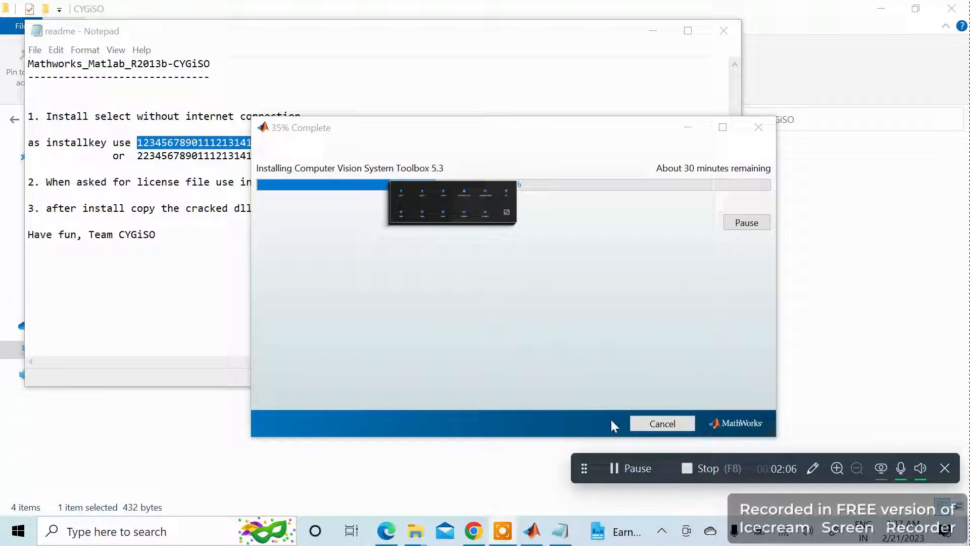
mouse_move(615, 473)
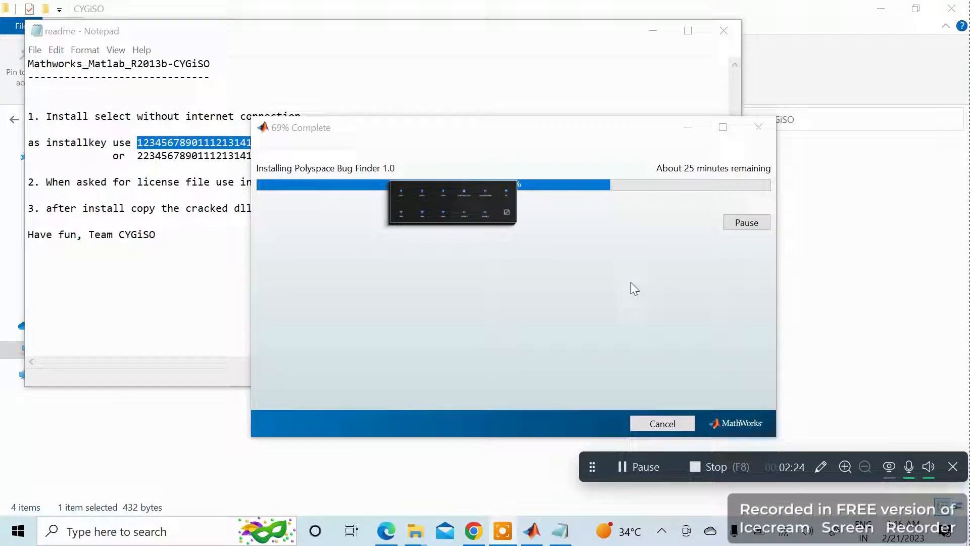
mouse_move(661, 504)
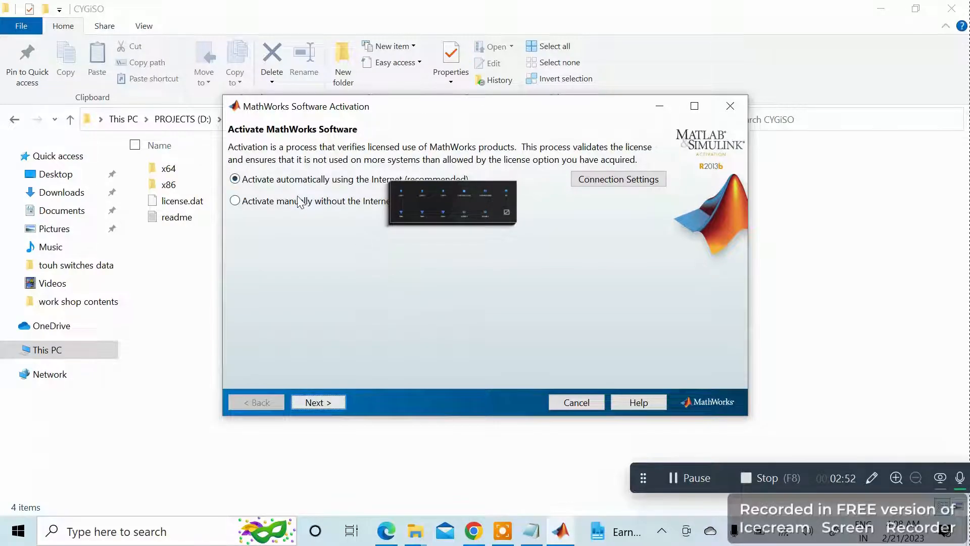
mouse_move(282, 210)
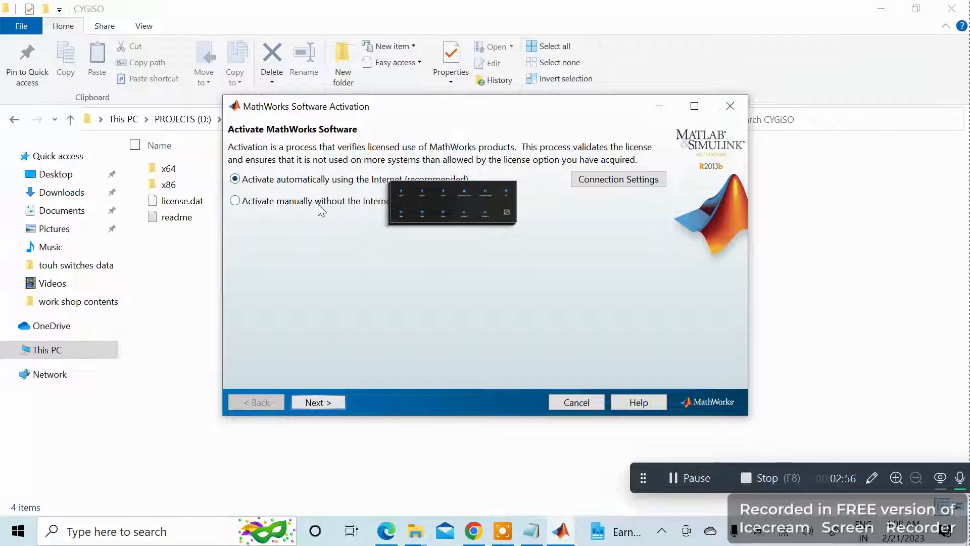
Step: Choose 'Activate manually without the Internet' and continue to the license file step
left_click(234, 200)
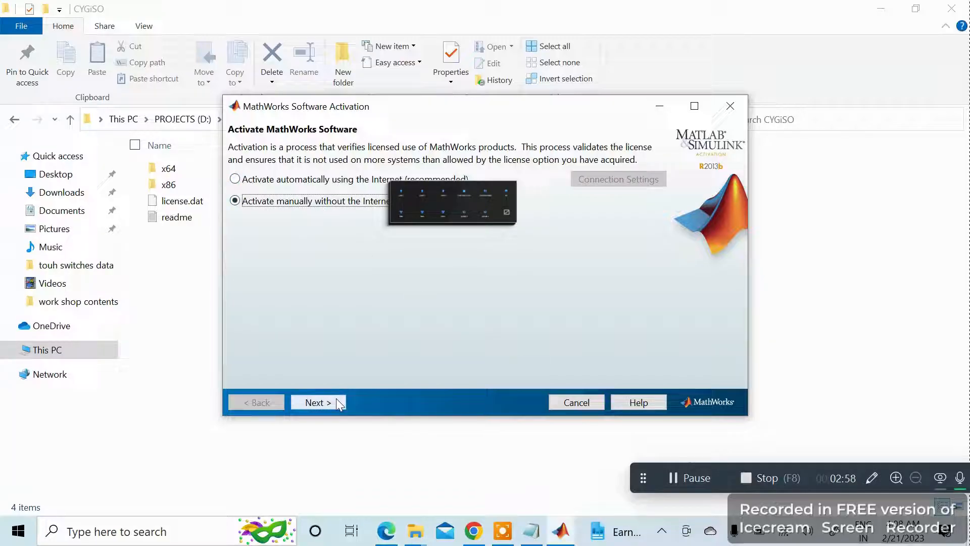
left_click(319, 402)
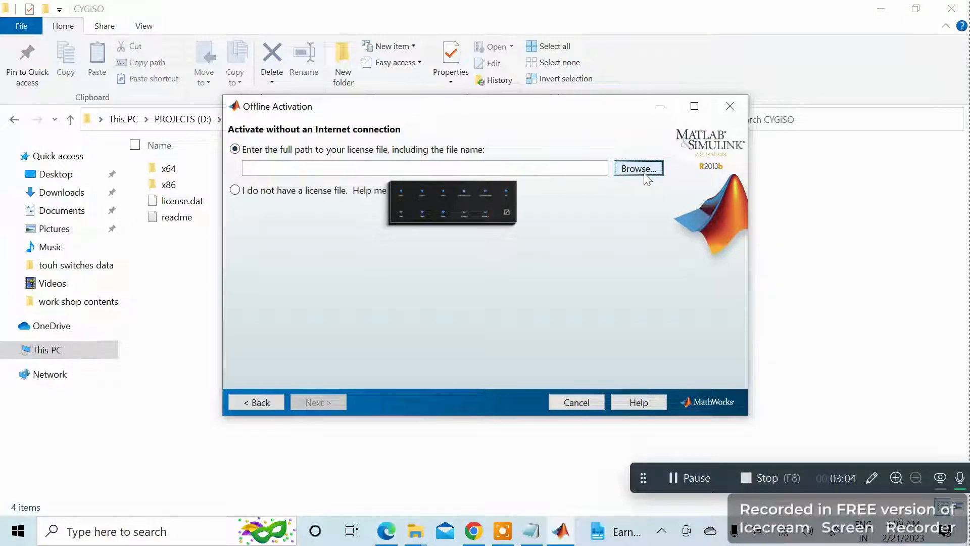
Step: Browse for the license file on PROJECTS (D:), entering the employees training data folder
left_click(637, 169)
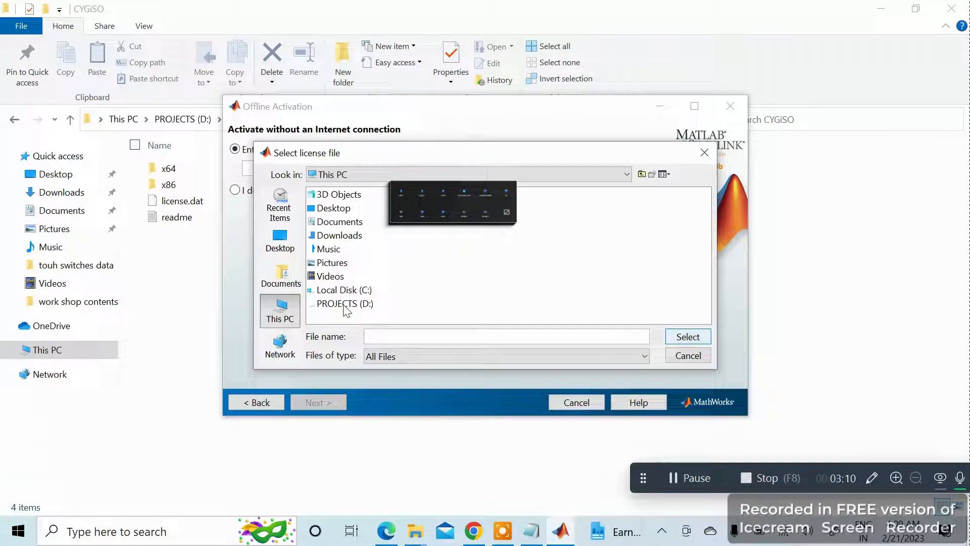
double_click(345, 304)
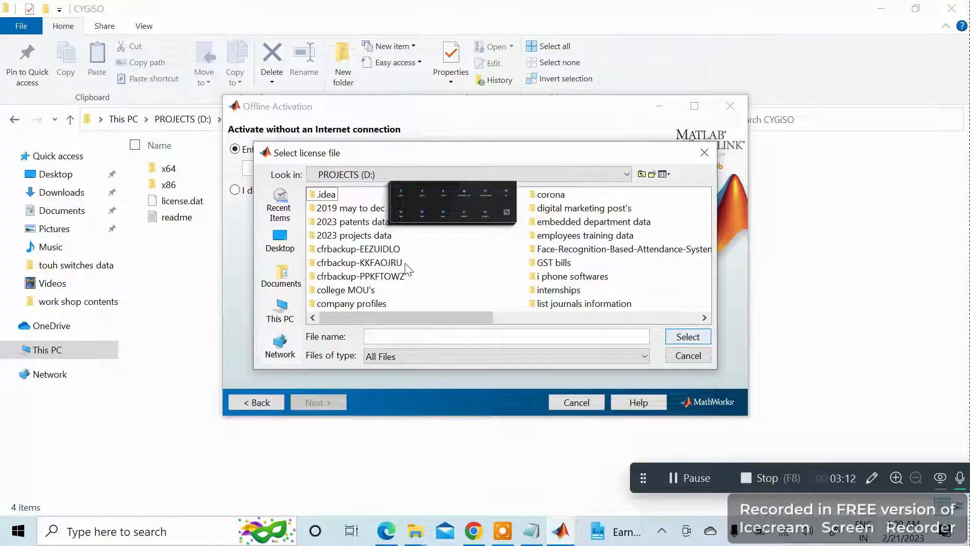
left_click(585, 235)
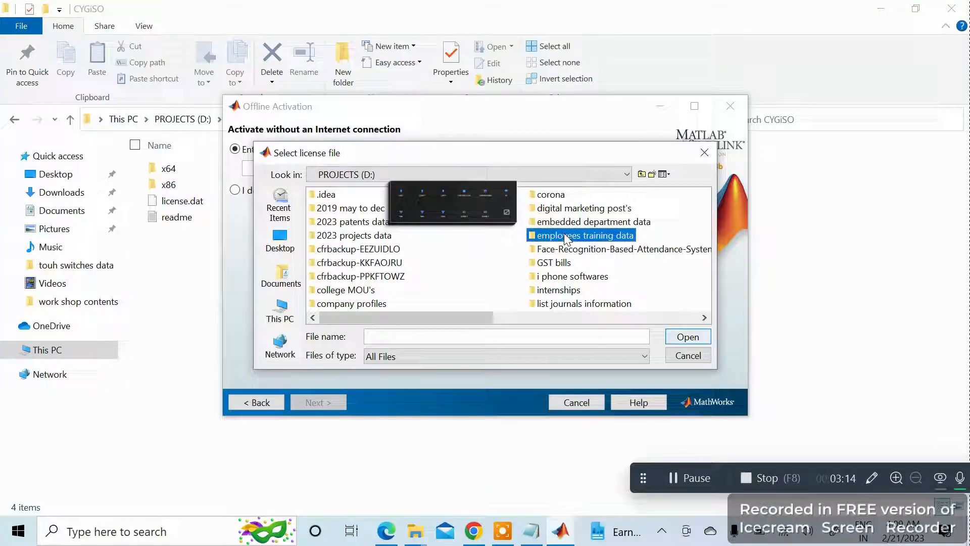
double_click(583, 235)
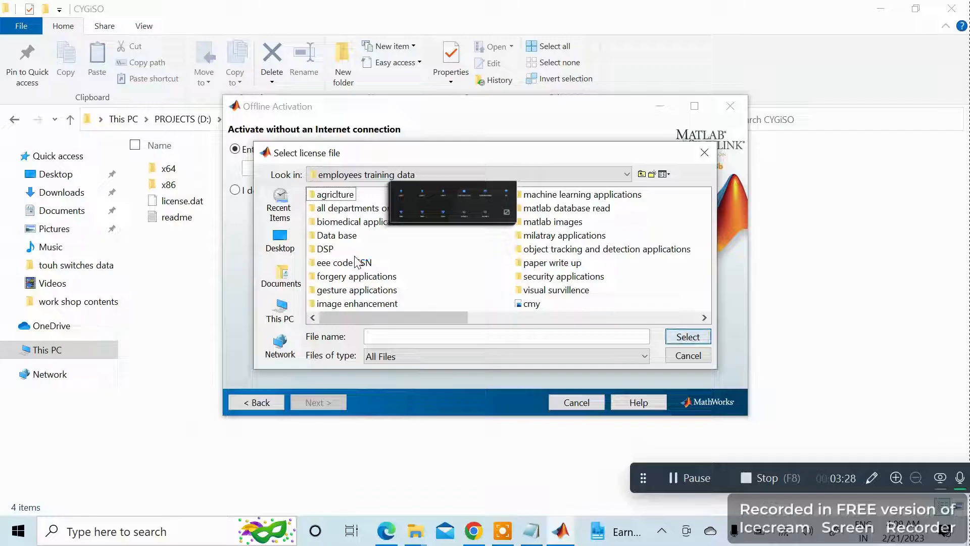
mouse_move(663, 312)
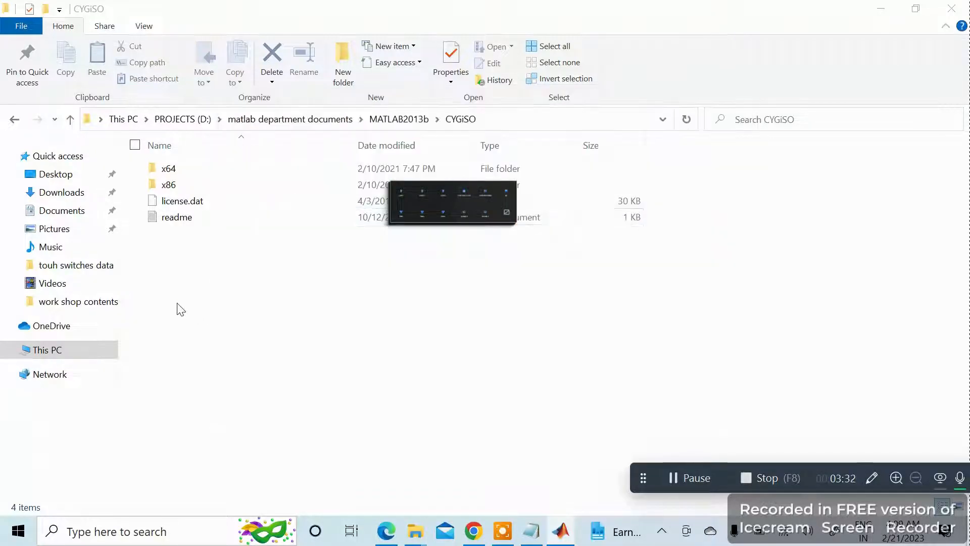
Step: Bring the Offline Activation dialog back up with the license path still empty
left_click(177, 217)
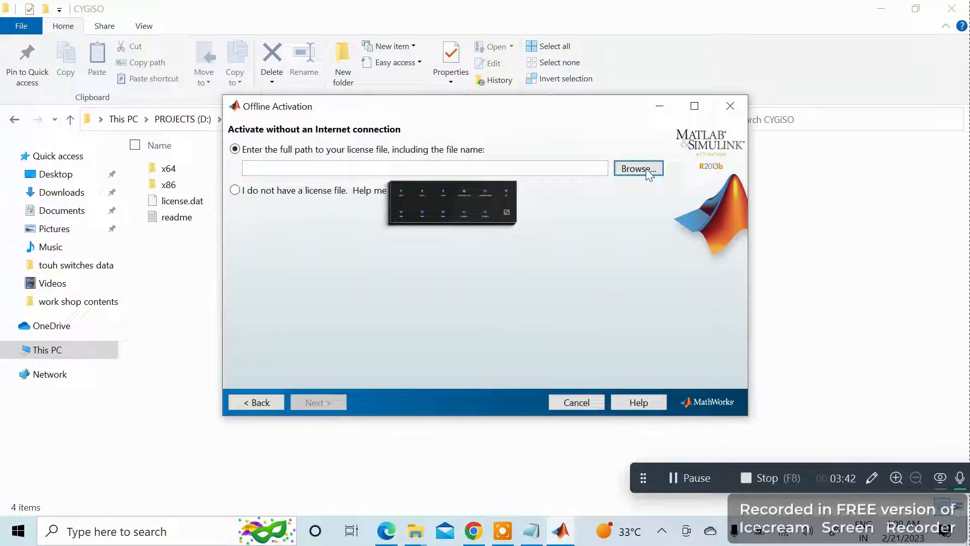
Step: Activate with license.dat from the CYGiSO folder and finish the installer
left_click(638, 169)
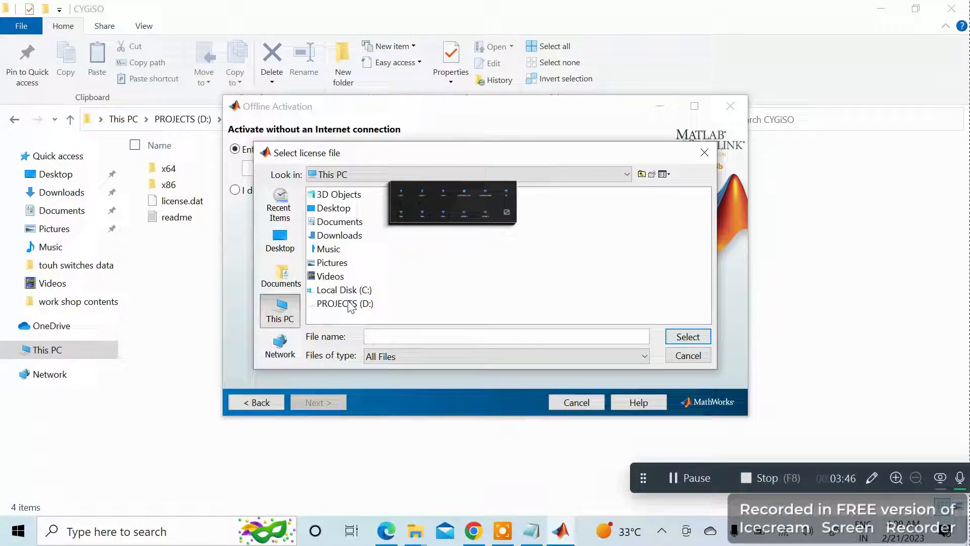
left_click(346, 303)
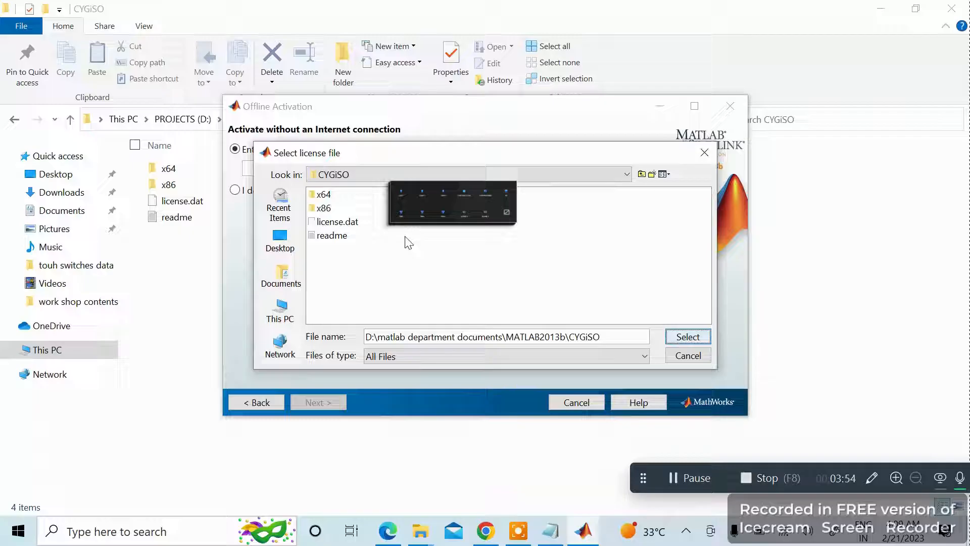
left_click(340, 221)
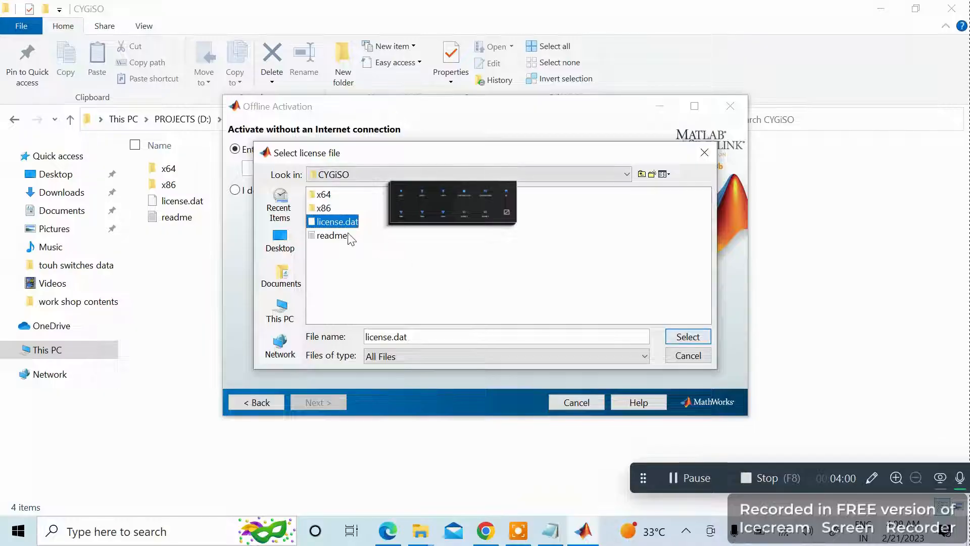
left_click(687, 335)
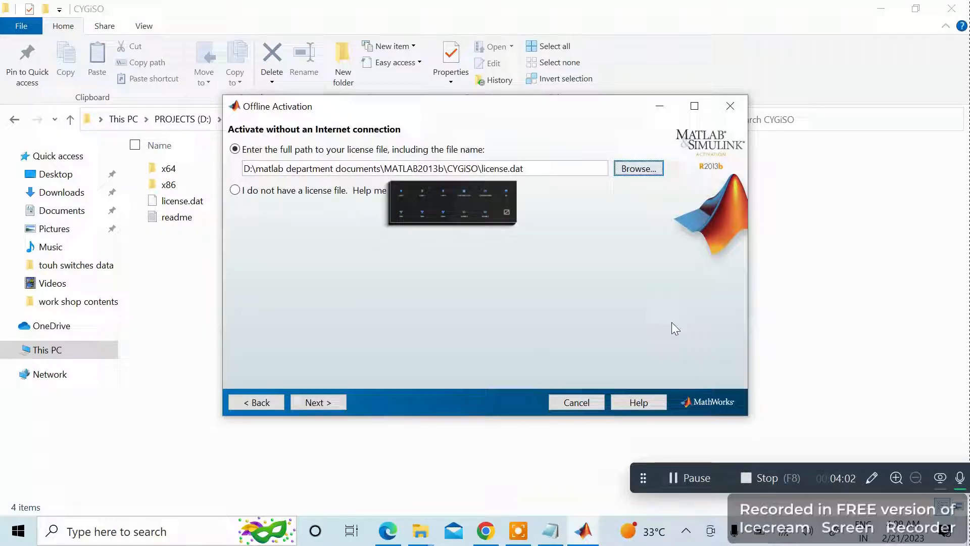
left_click(318, 402)
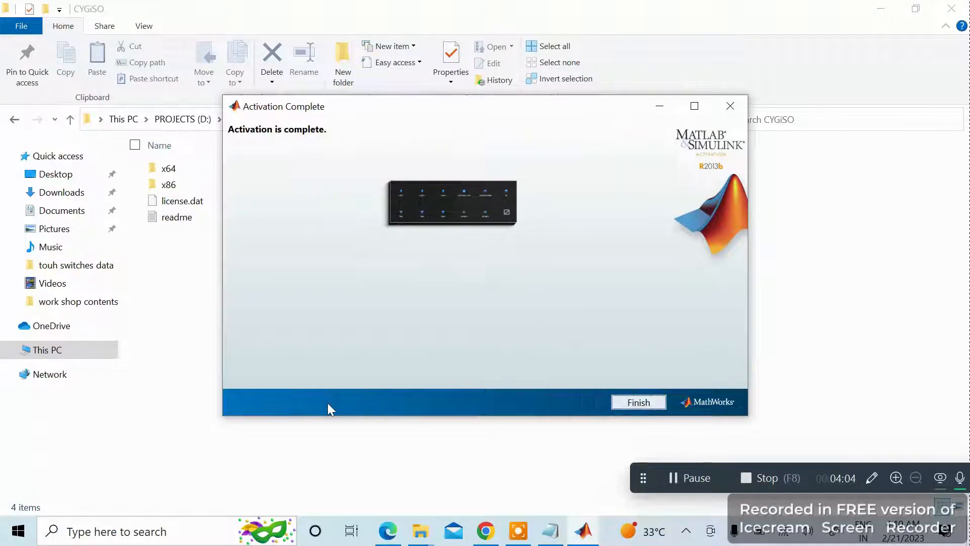
left_click(638, 402)
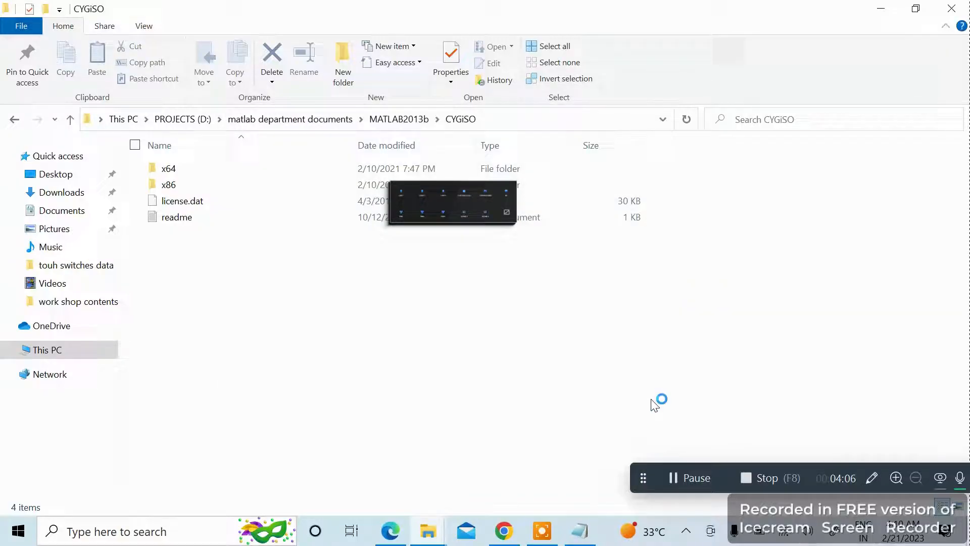
mouse_move(296, 339)
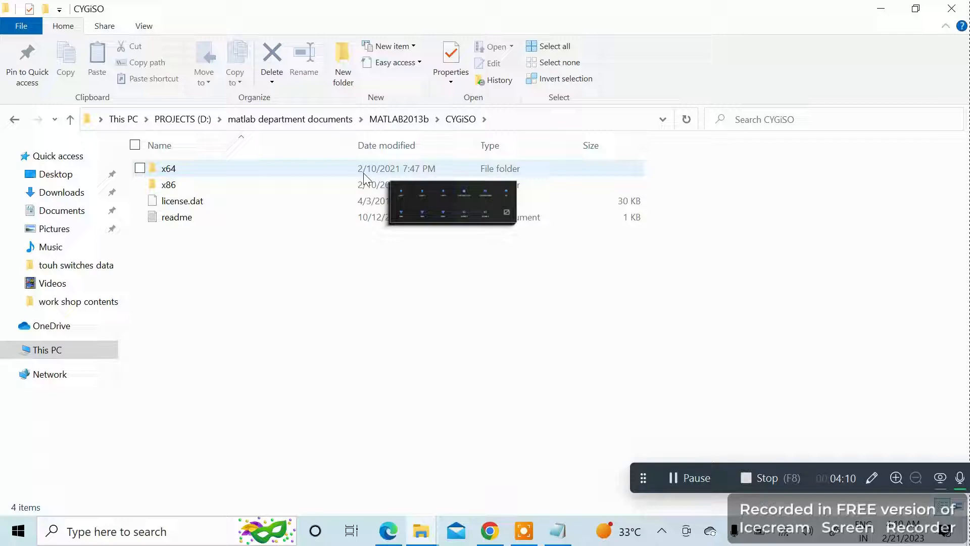
Step: Copy libmwservices.dll from the CYGiSO x64 folder
double_click(169, 168)
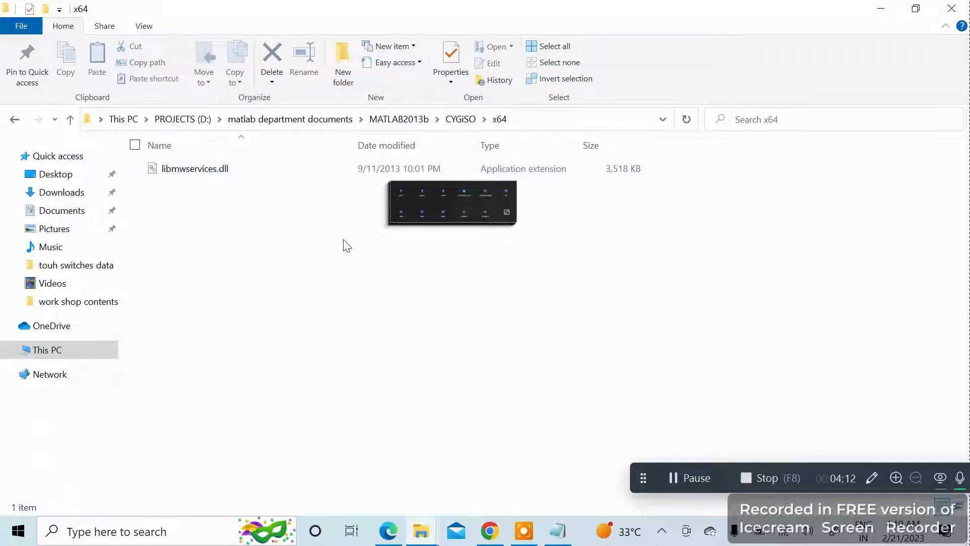
left_click(195, 169)
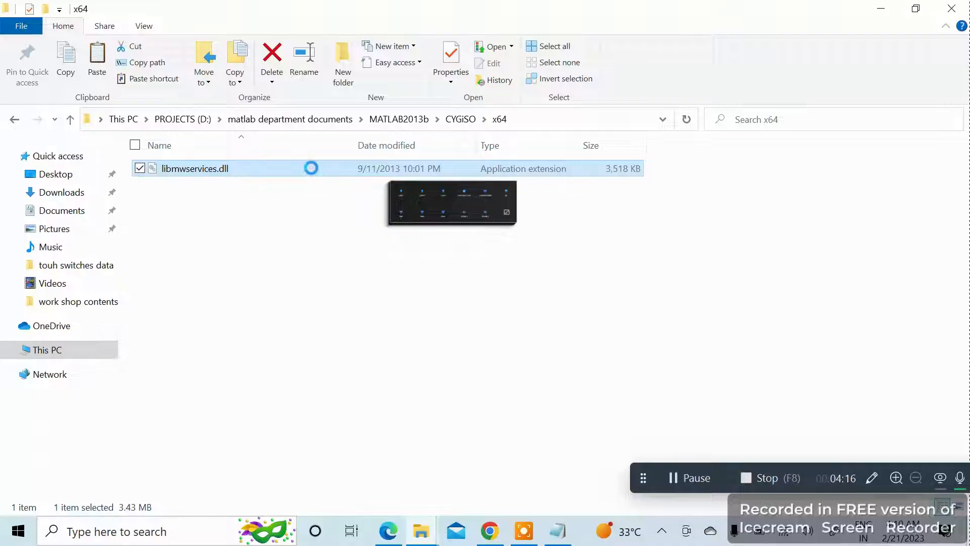
right_click(194, 168)
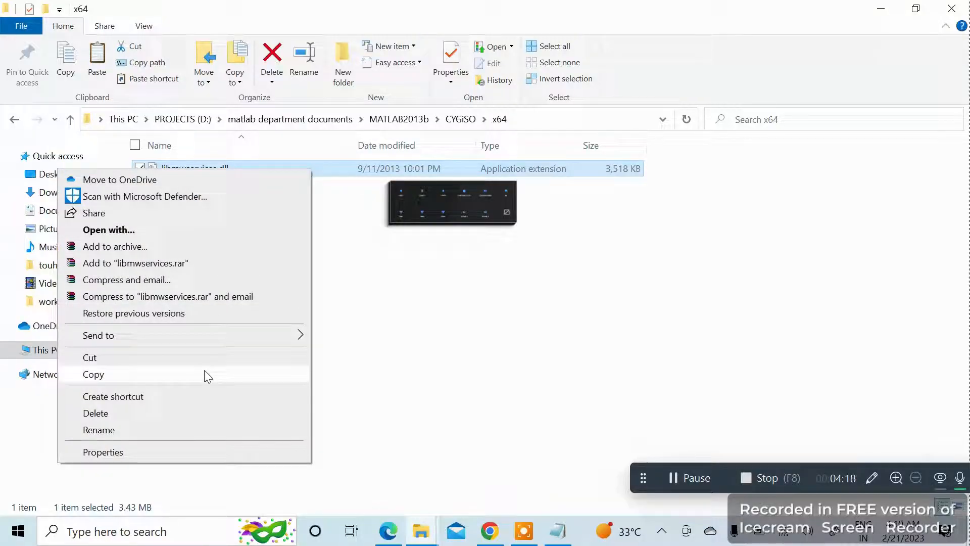
left_click(46, 350)
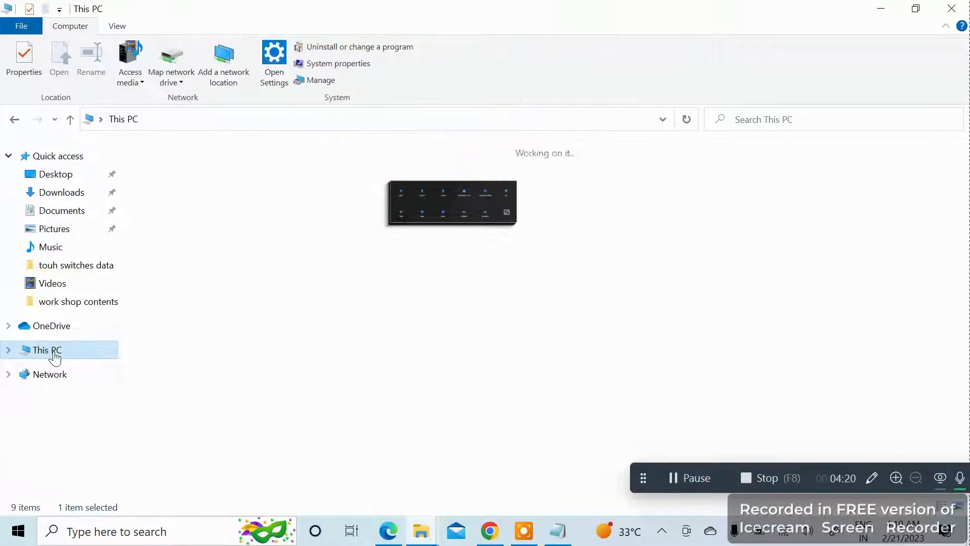
Step: Navigate to C:\Program Files\MATLAB\R2013b\bin\win64 in File Explorer
left_click(46, 350)
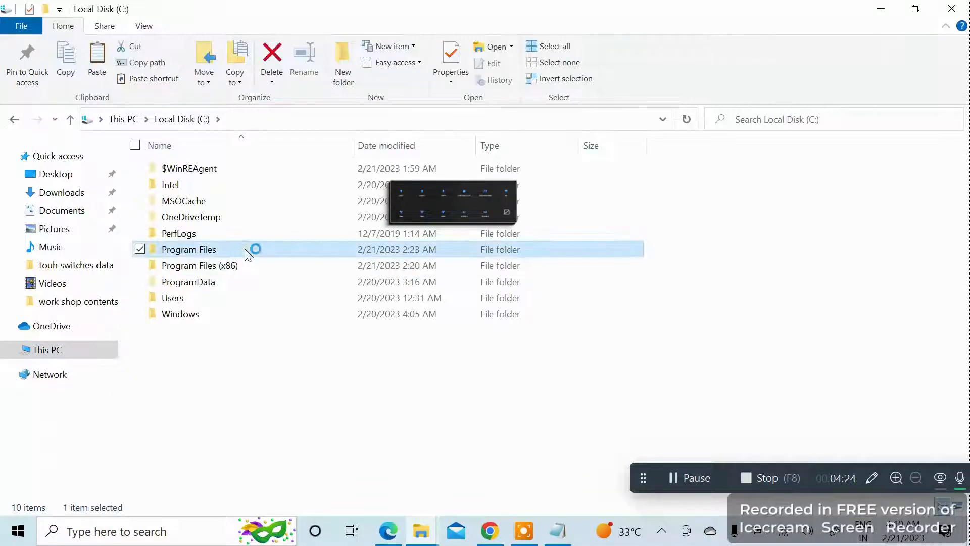
double_click(189, 248)
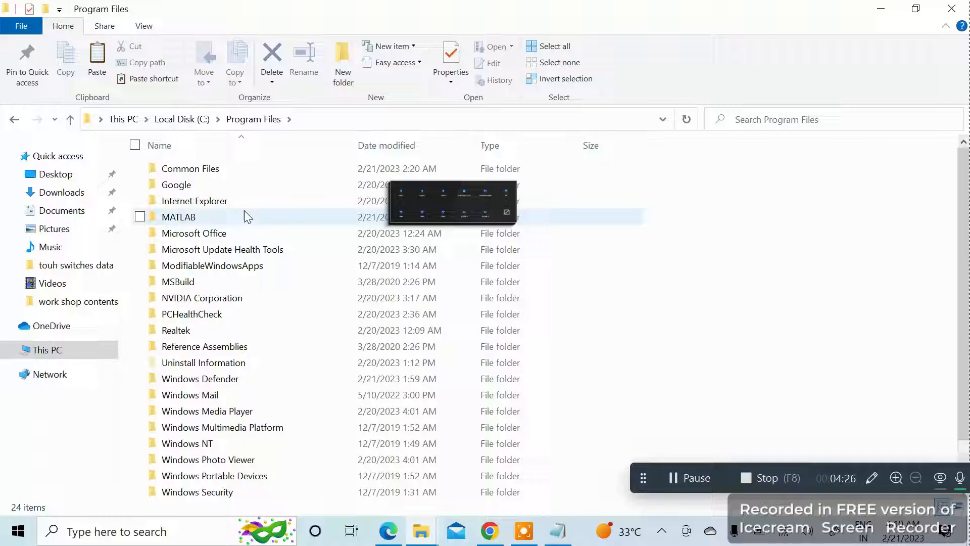
double_click(178, 216)
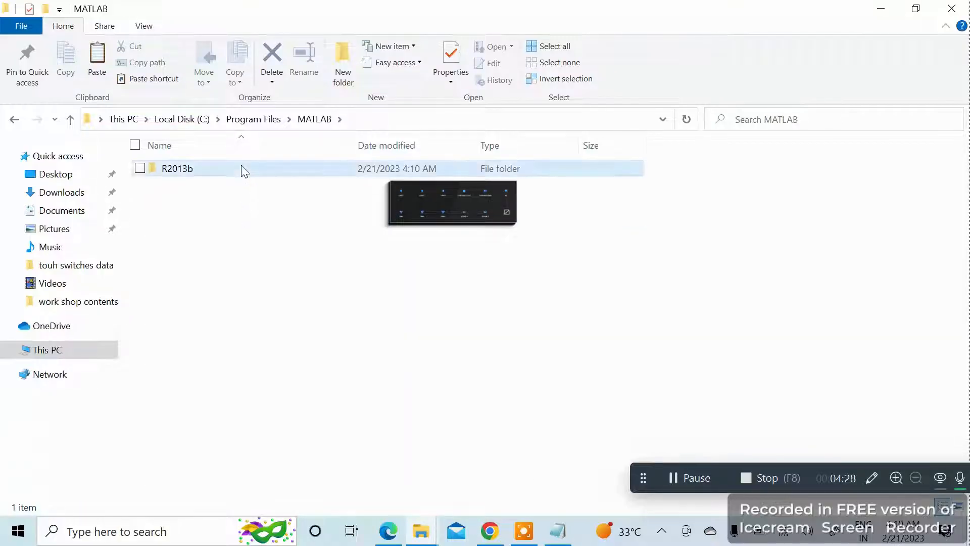
double_click(177, 168)
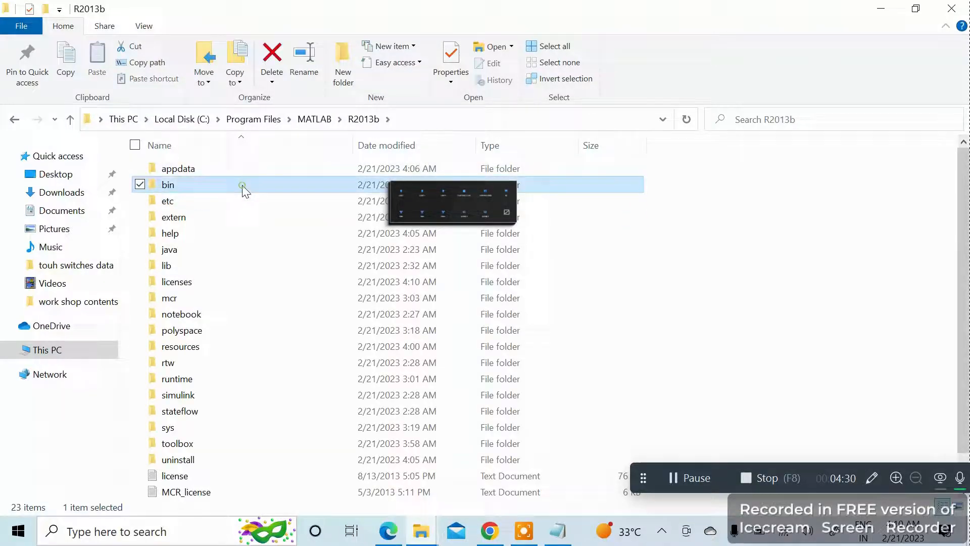
double_click(168, 184)
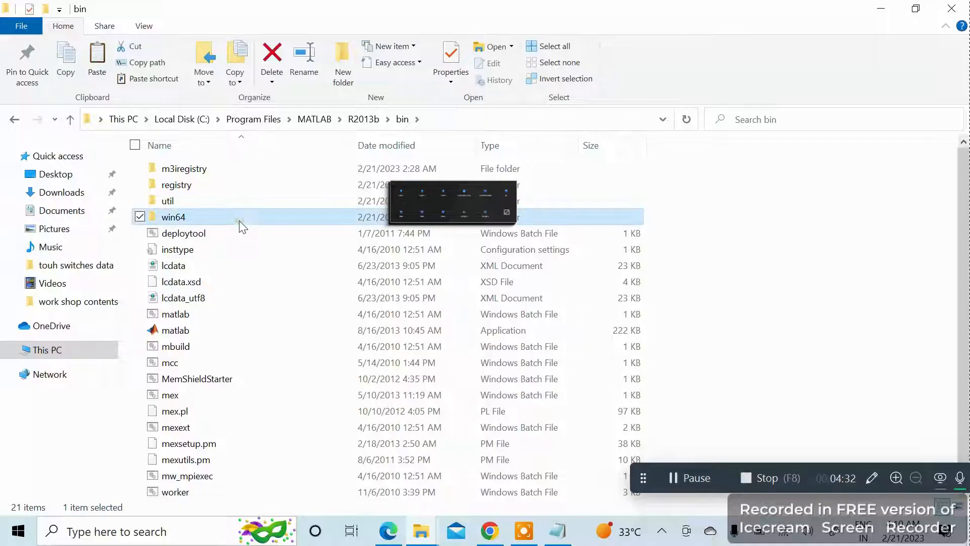
Step: Paste libmwservices.dll into win64, replacing the original with admin permission, and return to bin
right_click(854, 228)
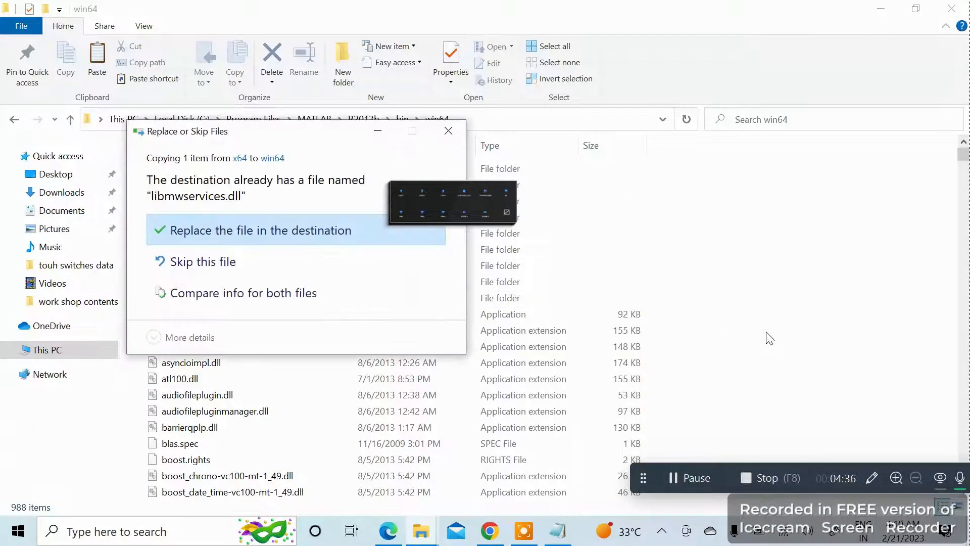
left_click(260, 231)
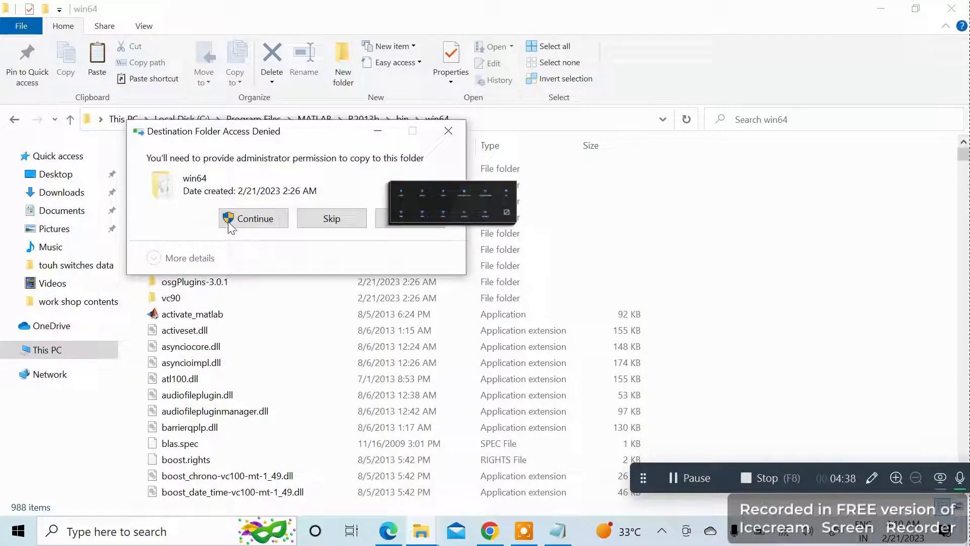
left_click(253, 218)
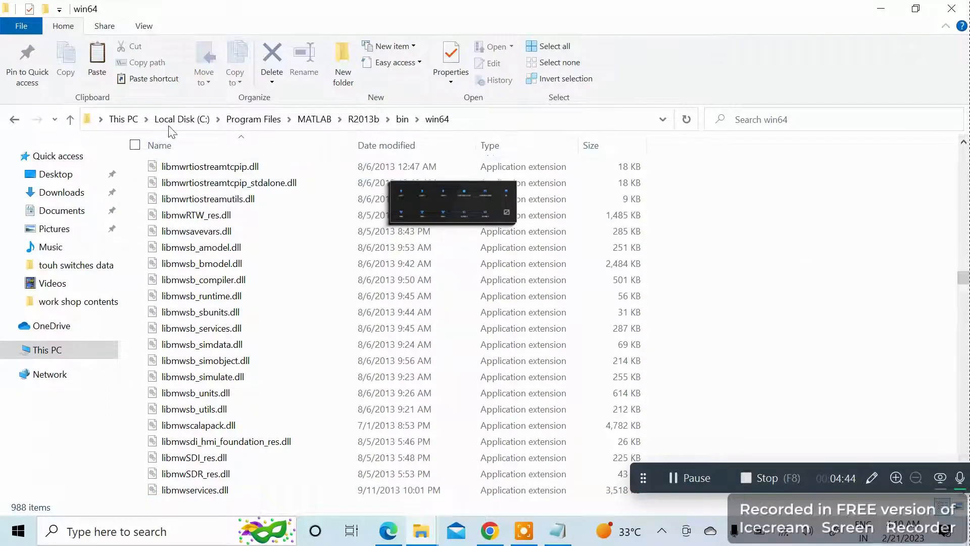
left_click(401, 120)
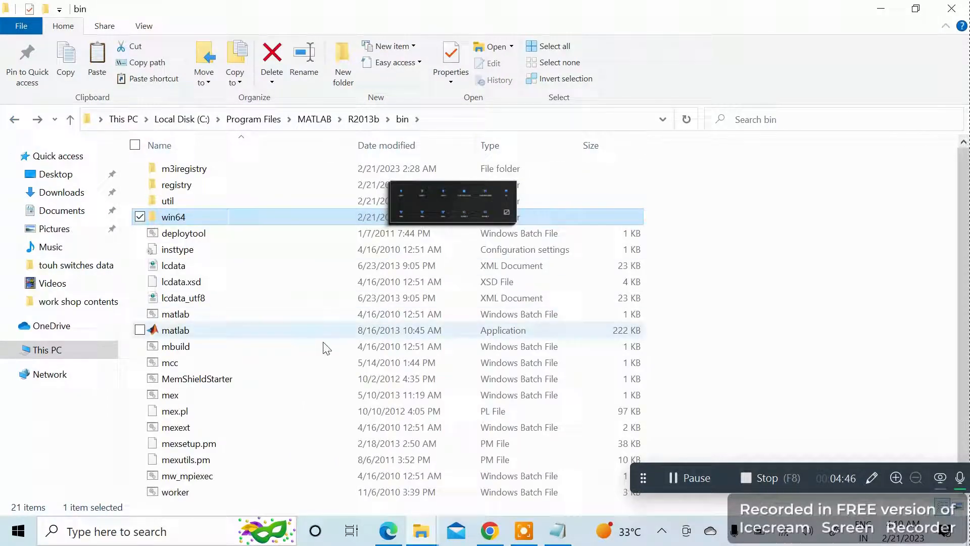
Step: Select matlab.exe in R2013b's bin folder and bring up its context menu
left_click(175, 329)
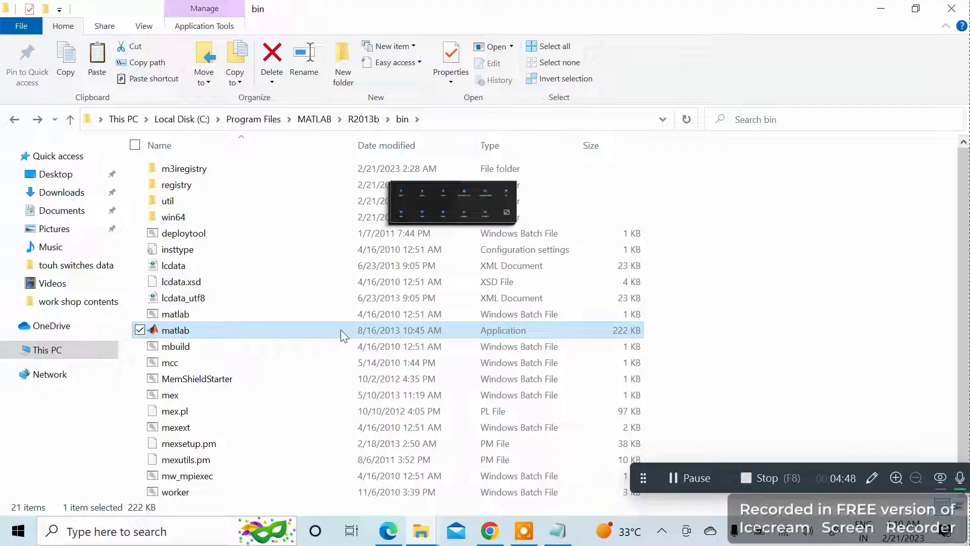
right_click(175, 330)
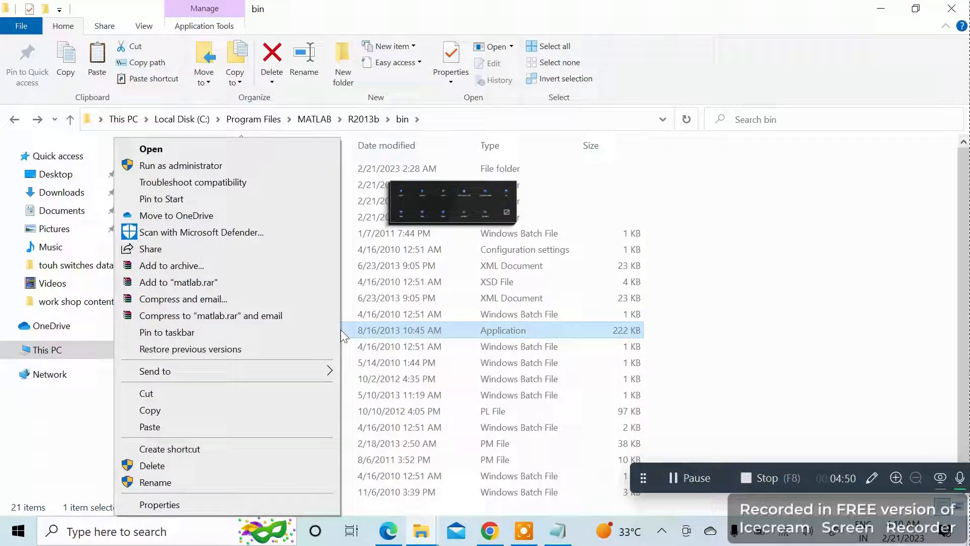